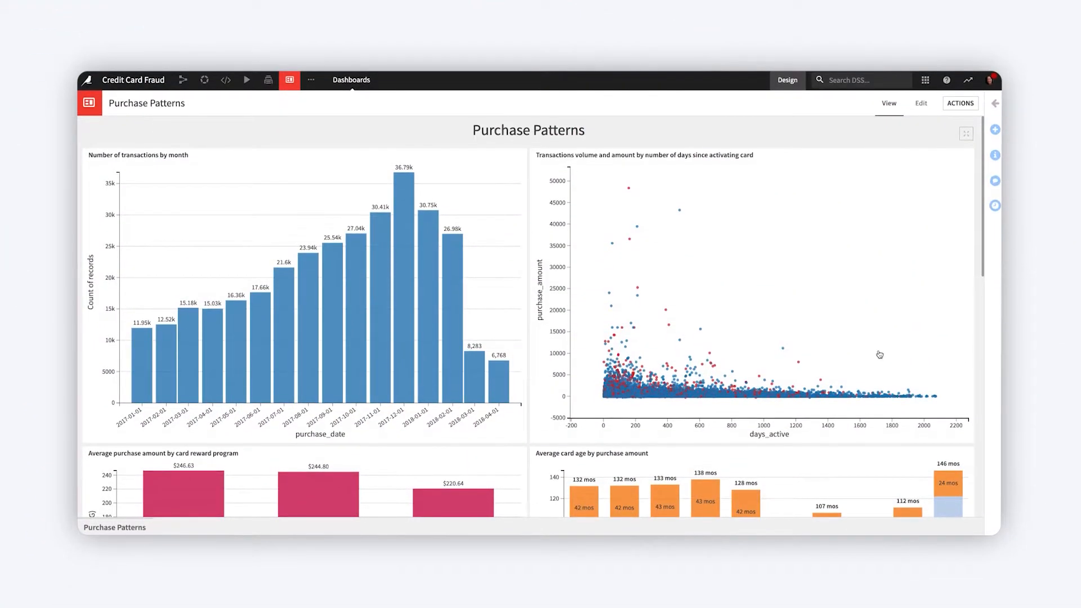
Add a filters tile sourced from the card reward program chart, filtering auth_flag_label and item_category_labels
scroll("down", 3)
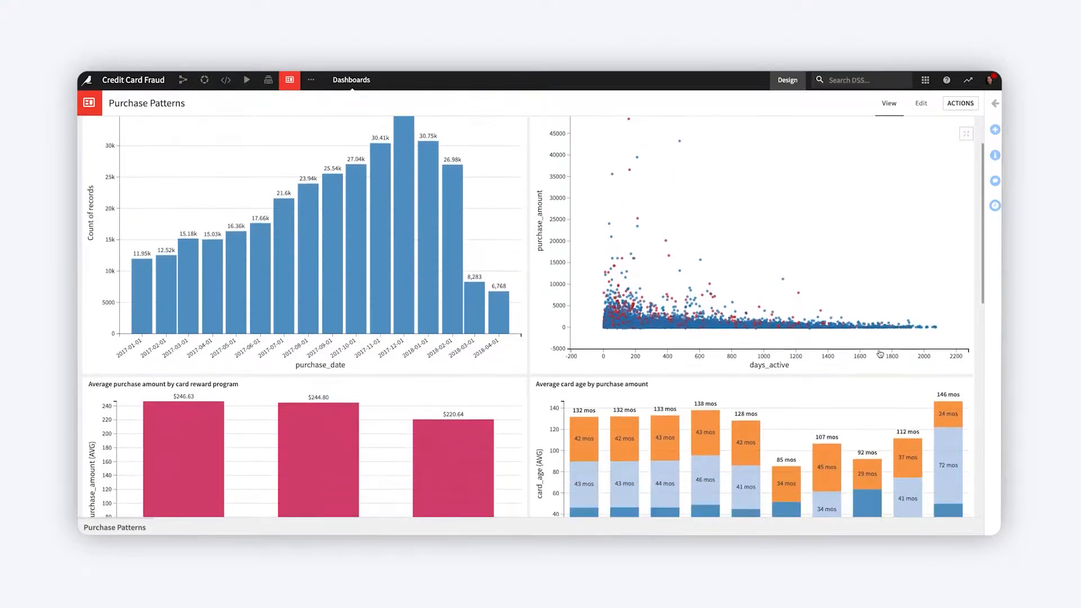
scroll("down", 3)
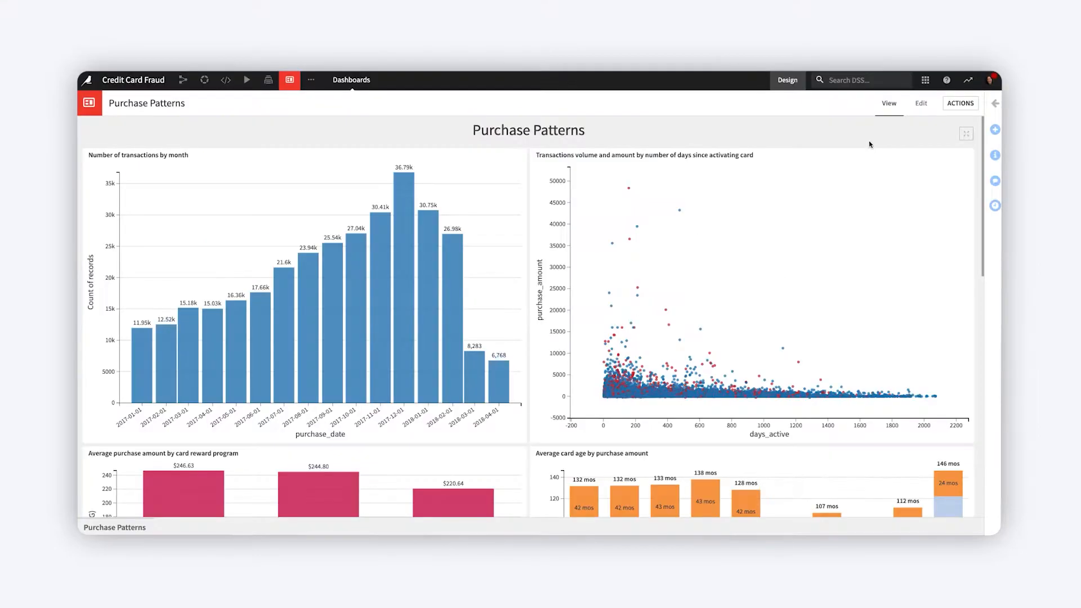
left_click(920, 103)
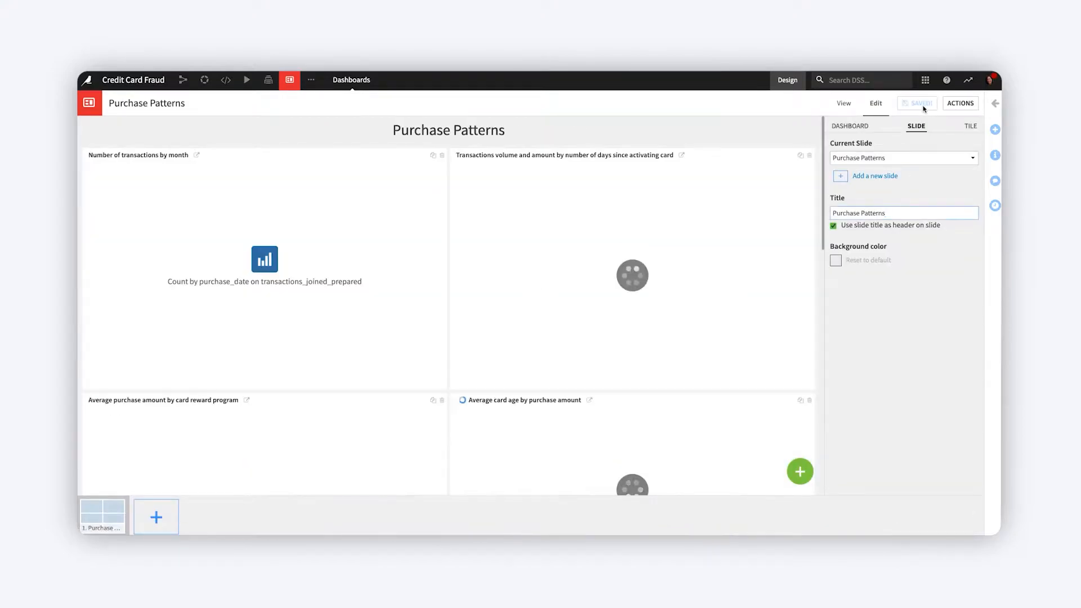
left_click(800, 471)
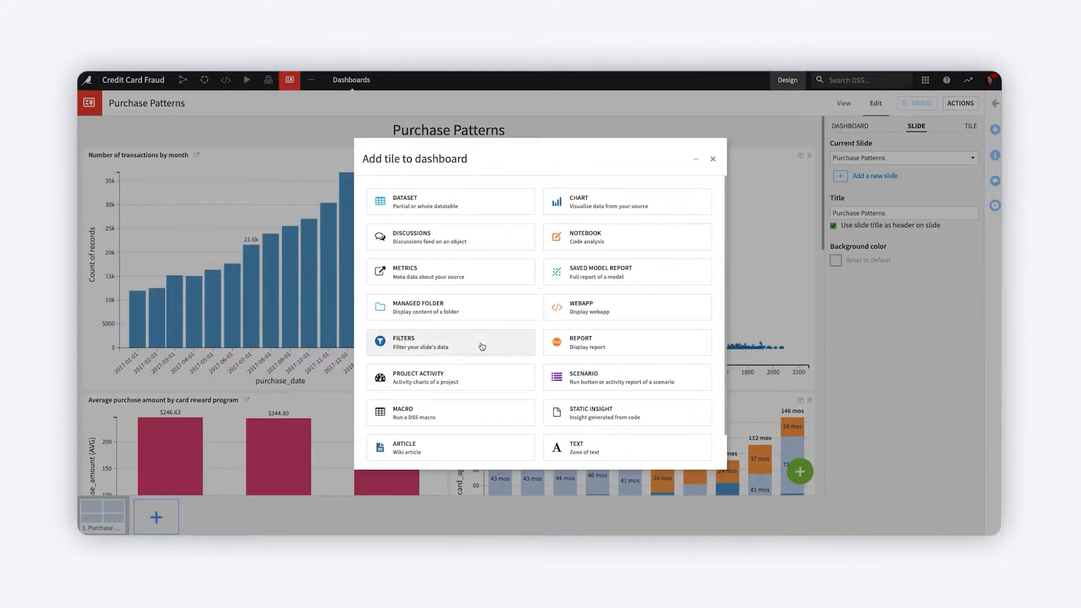
mouse_move(458, 343)
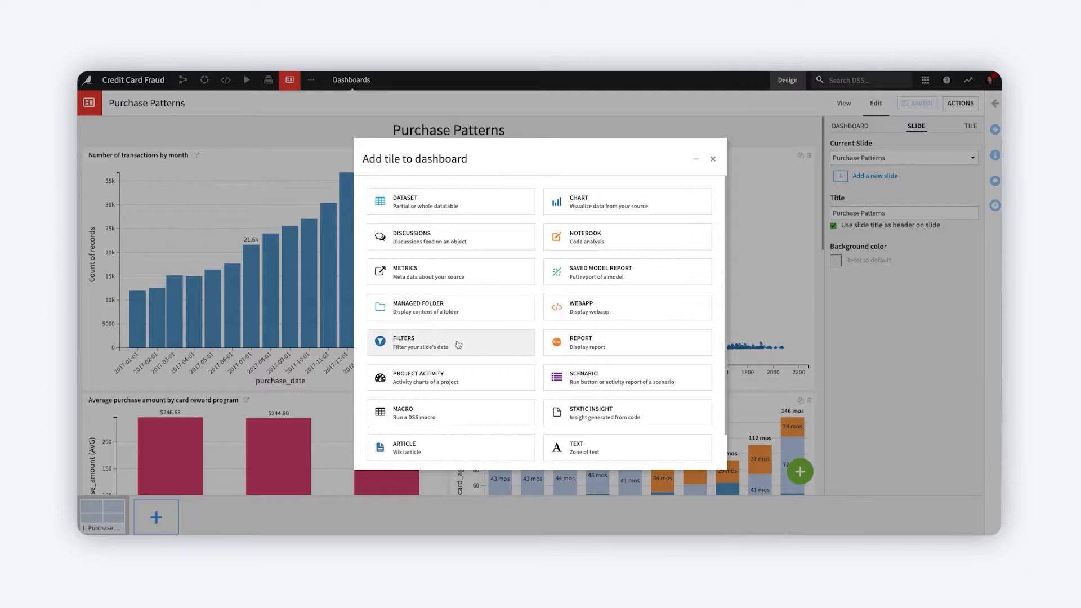
left_click(450, 342)
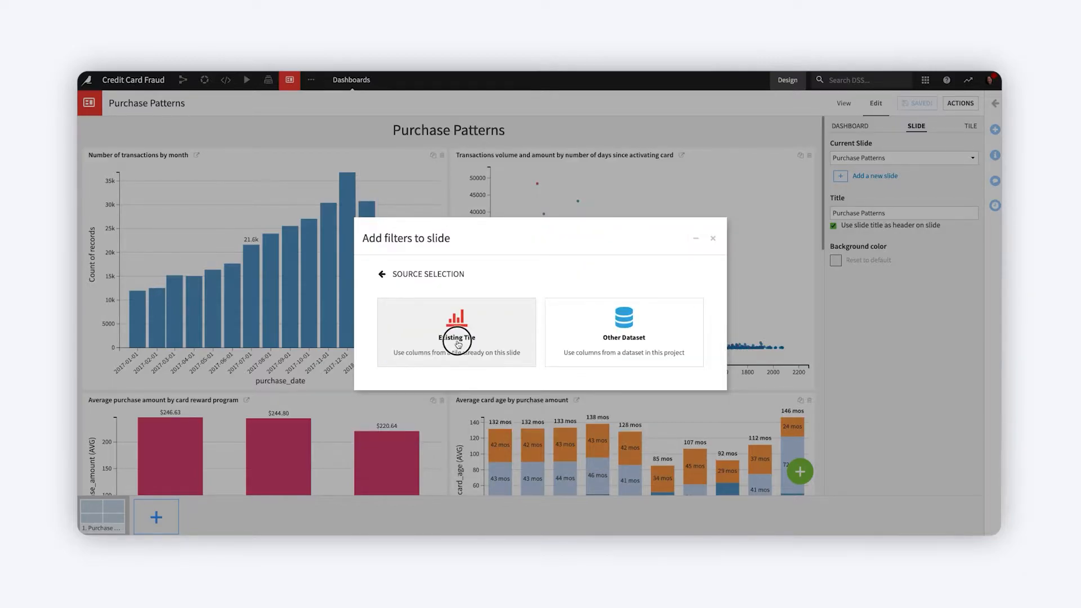
left_click(456, 332)
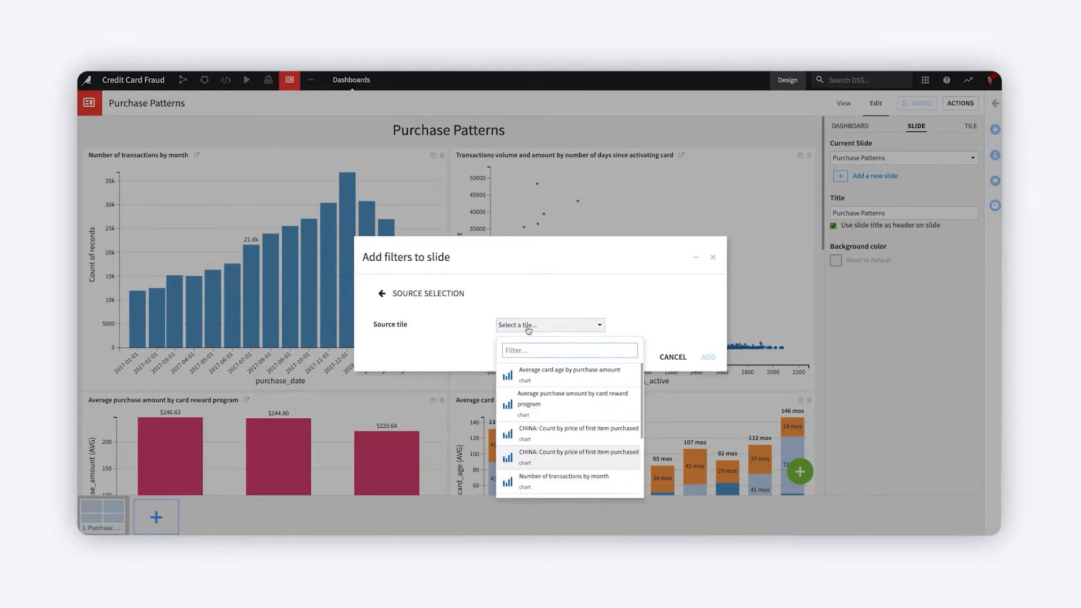
left_click(570, 399)
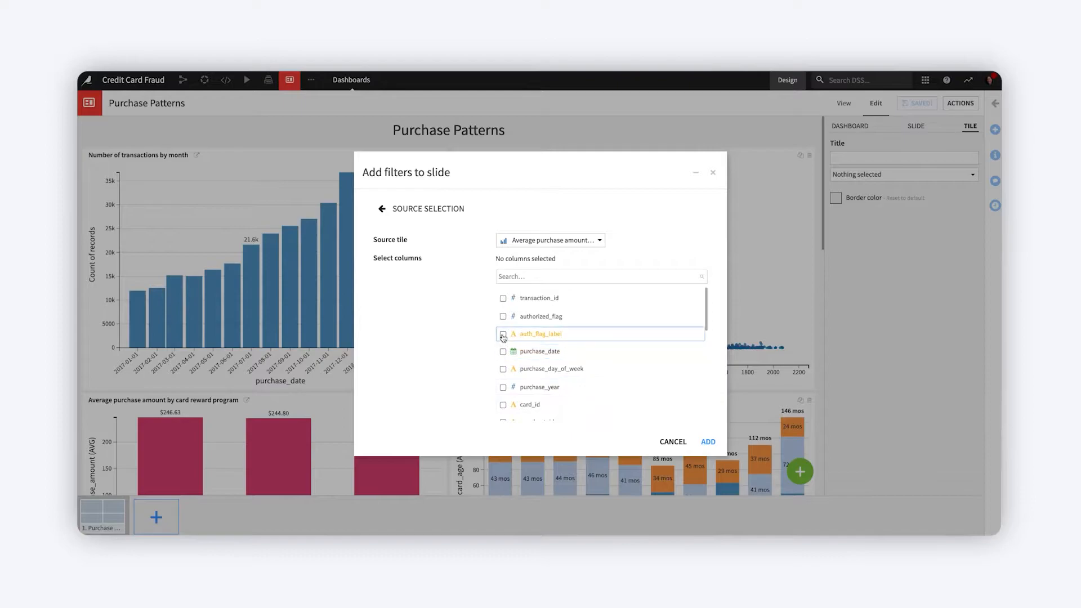
left_click(503, 369)
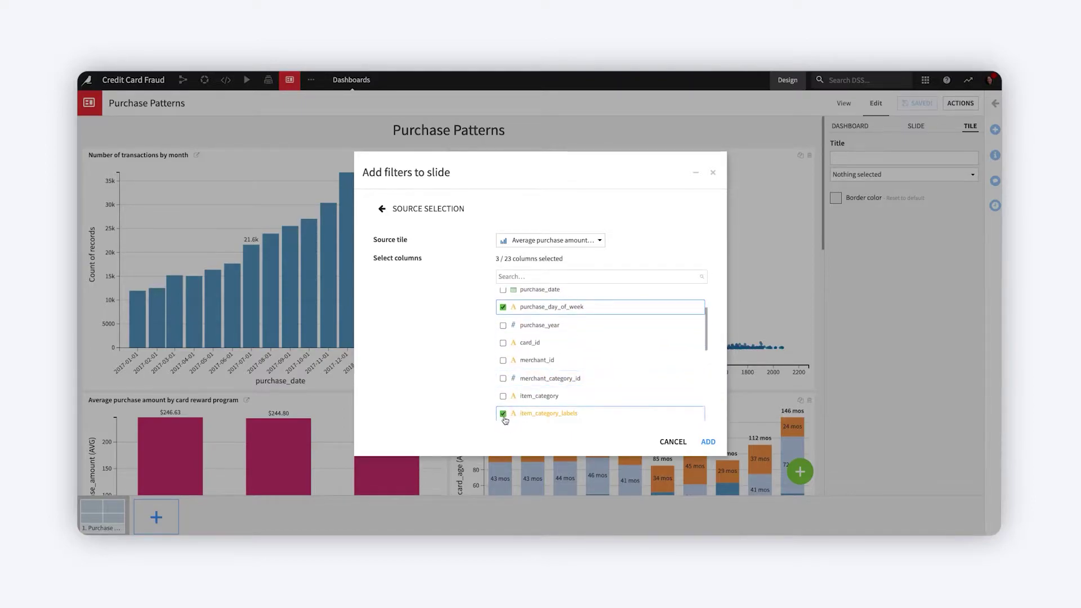
left_click(708, 441)
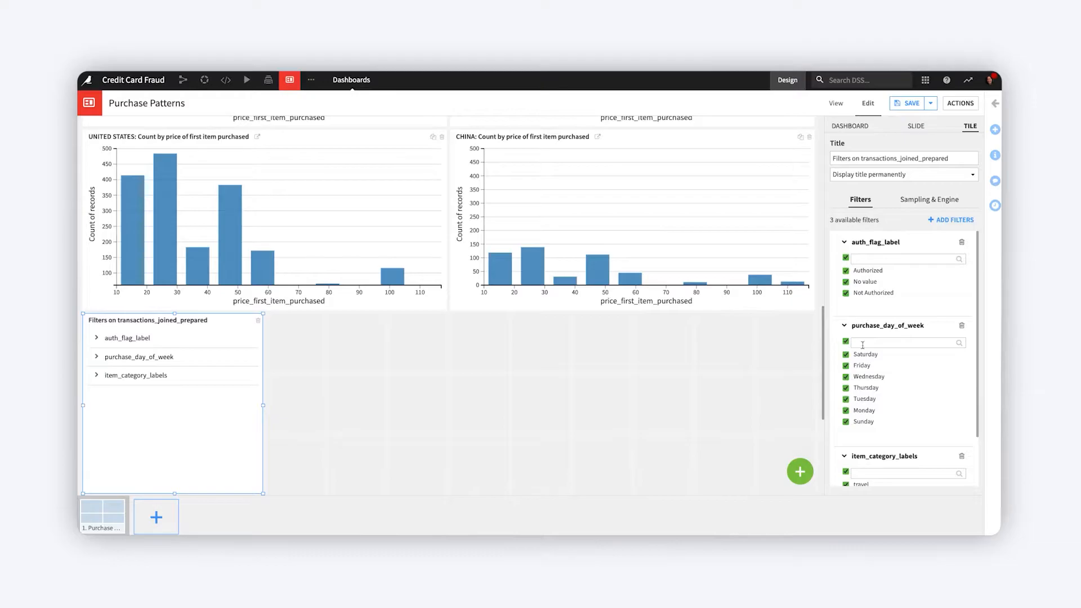
Save the dashboard with its filters tile and scroll through the charts in view mode
left_click(846, 259)
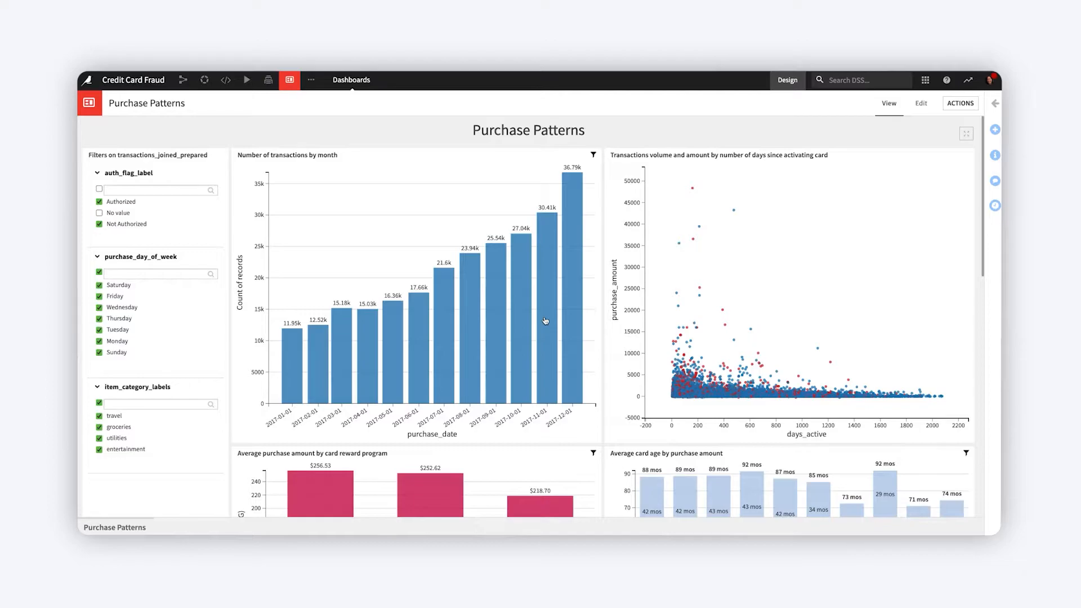
scroll("down", 3)
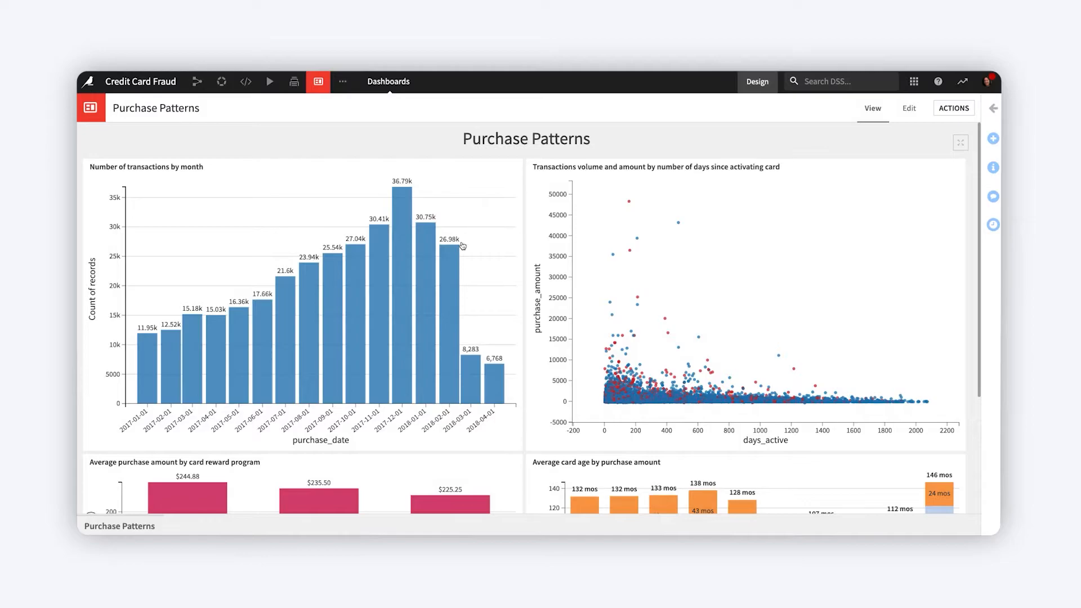
mouse_move(488, 357)
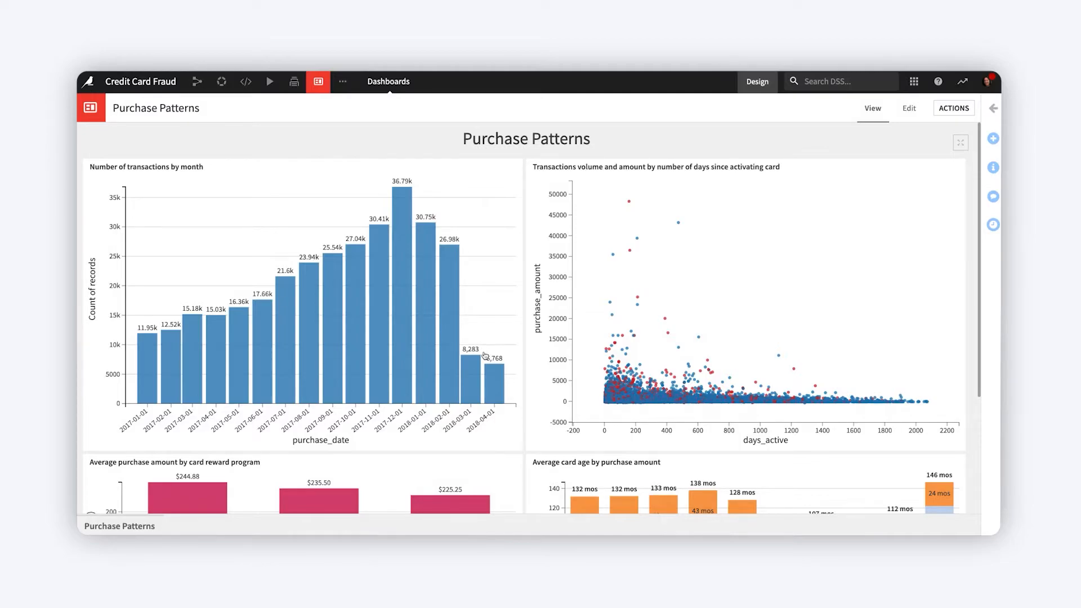
Scroll down to the reward-program and card-age charts on the Purchase Patterns dashboard
scroll("down", 3)
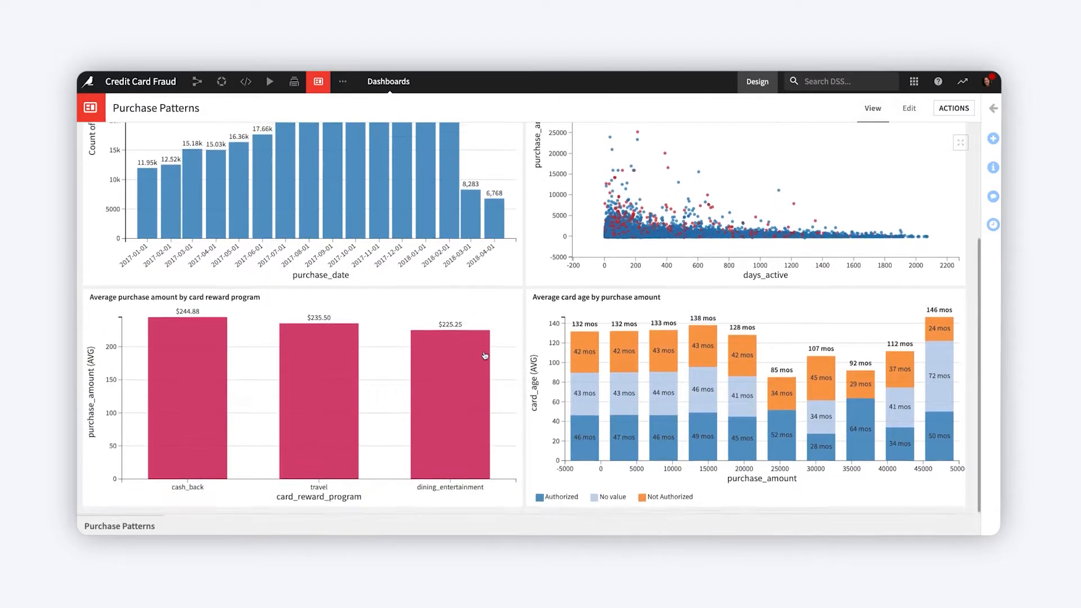
mouse_move(466, 329)
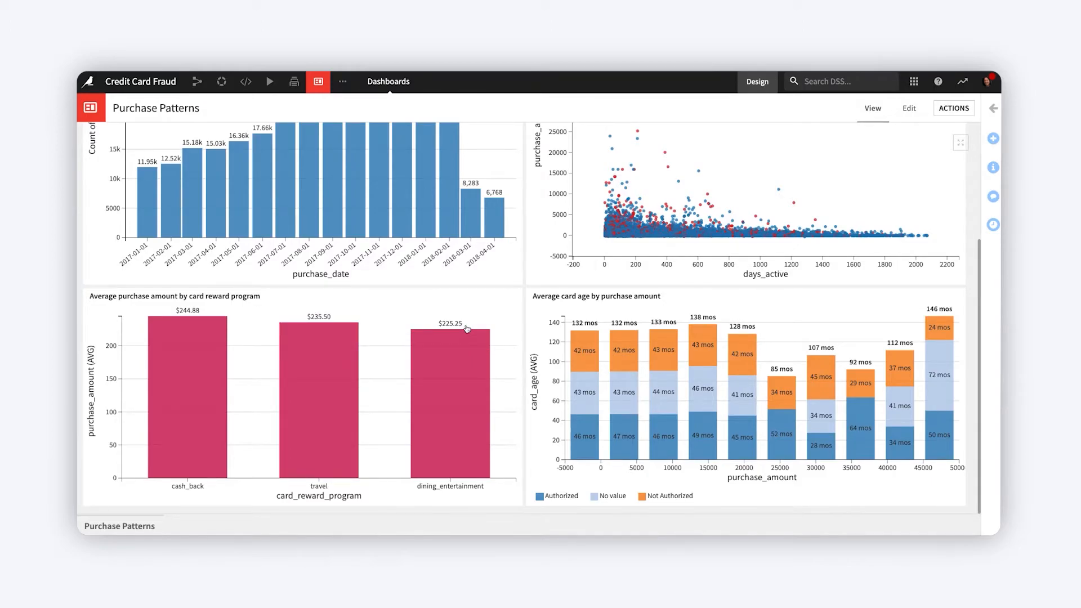
mouse_move(637, 331)
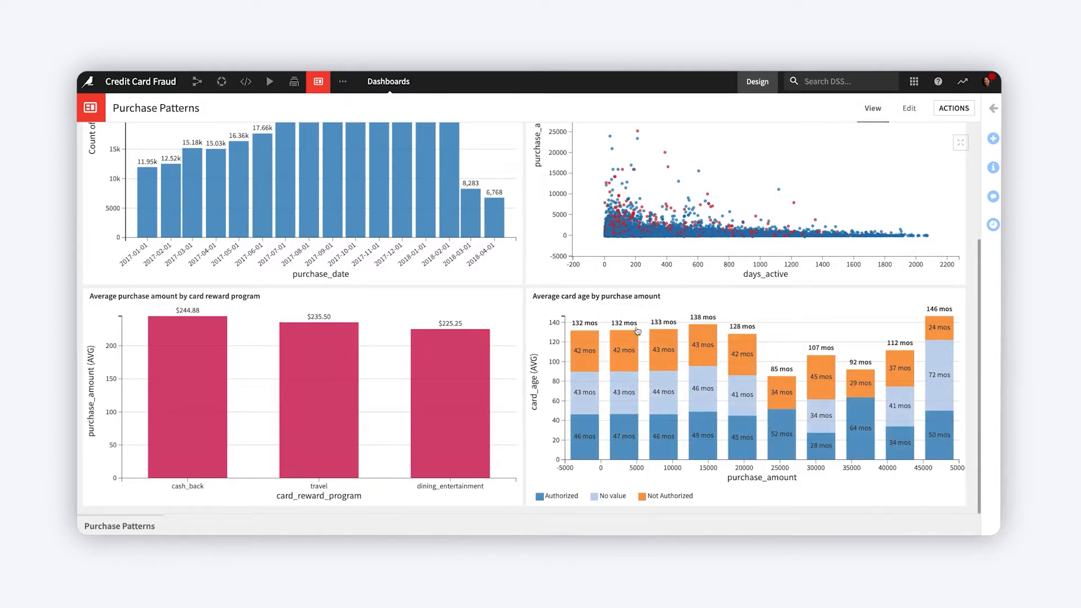
mouse_move(671, 363)
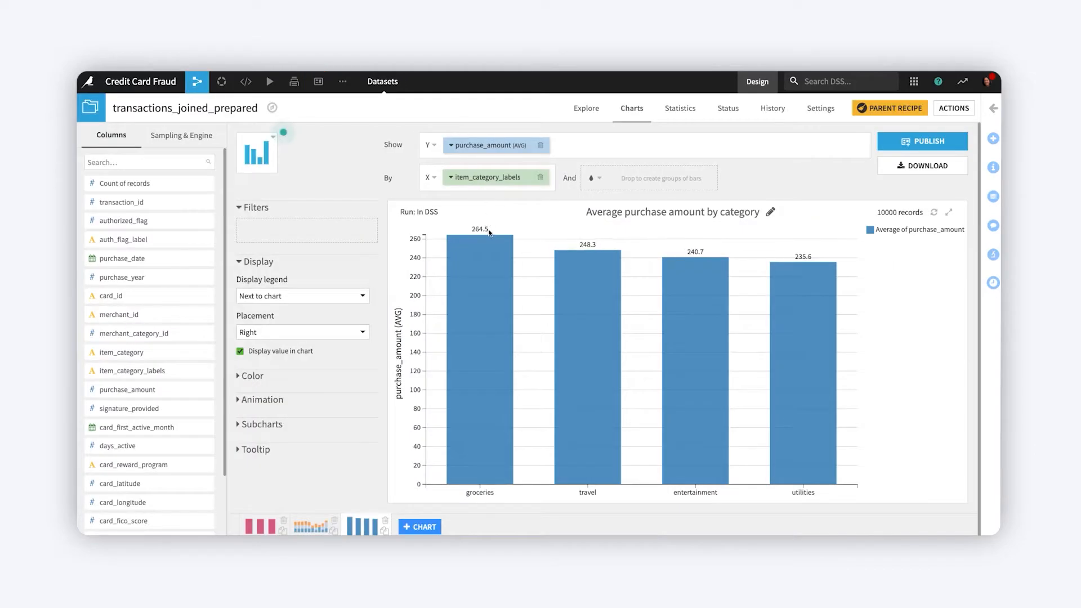
Format the purchase_amount measure with 2 decimal places, a $ prefix and USD suffix
left_click(484, 145)
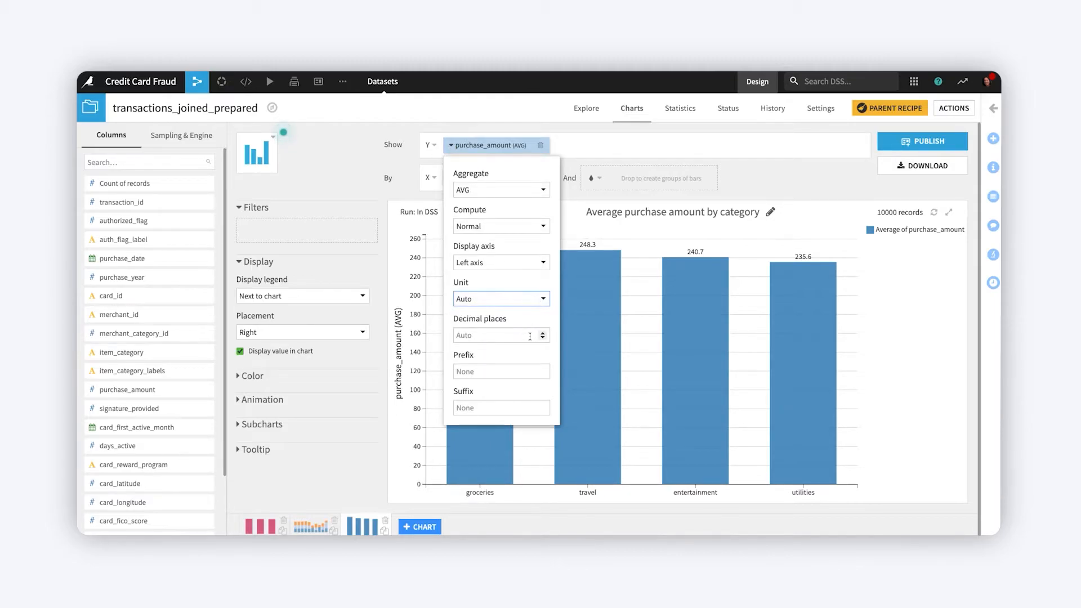
type("2")
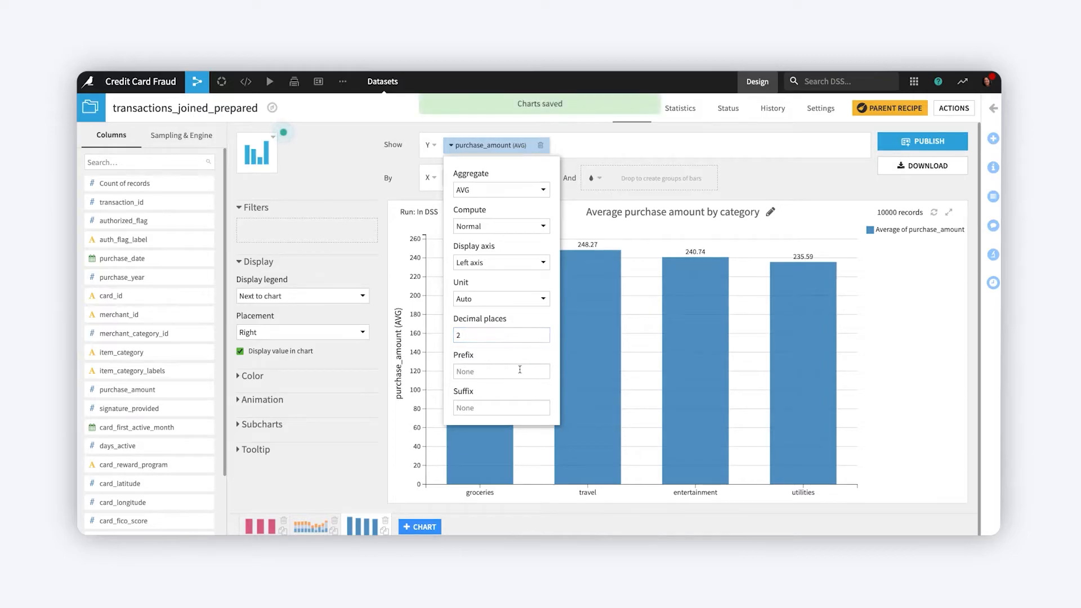
type("$")
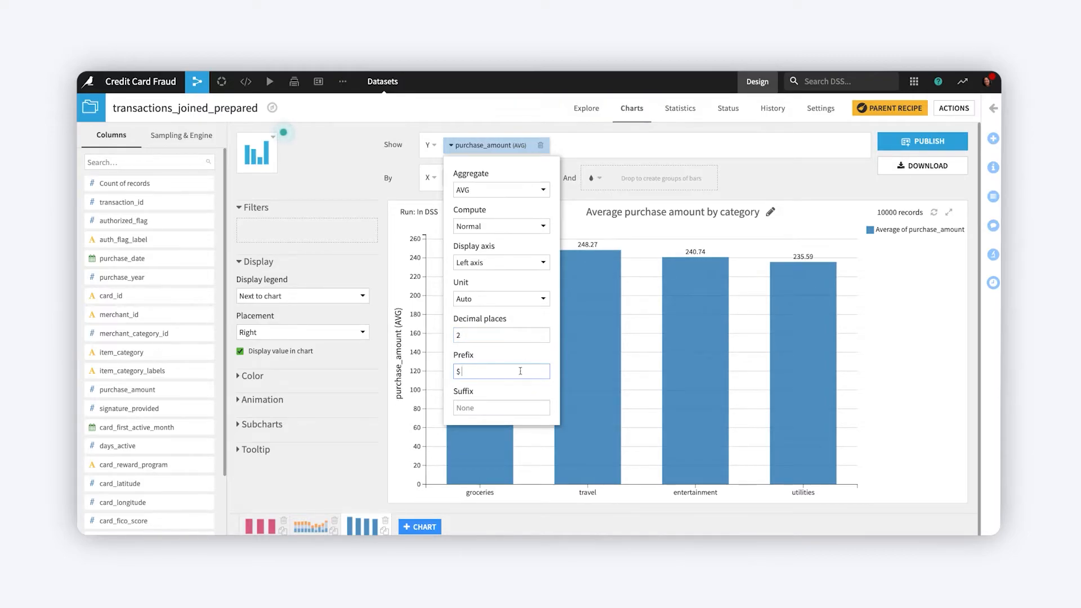
left_click(501, 407)
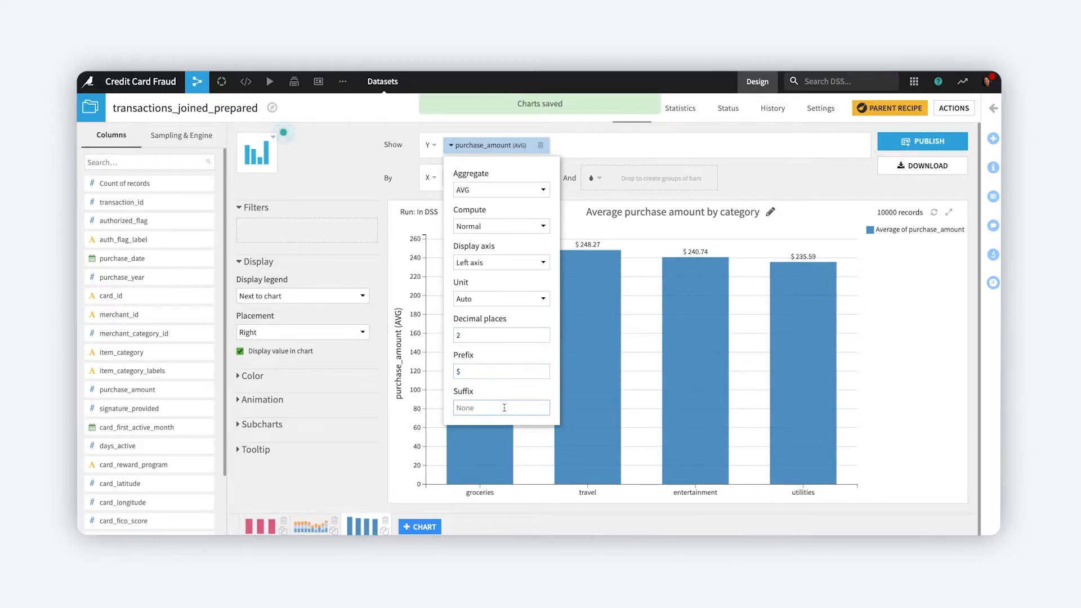
type("USD")
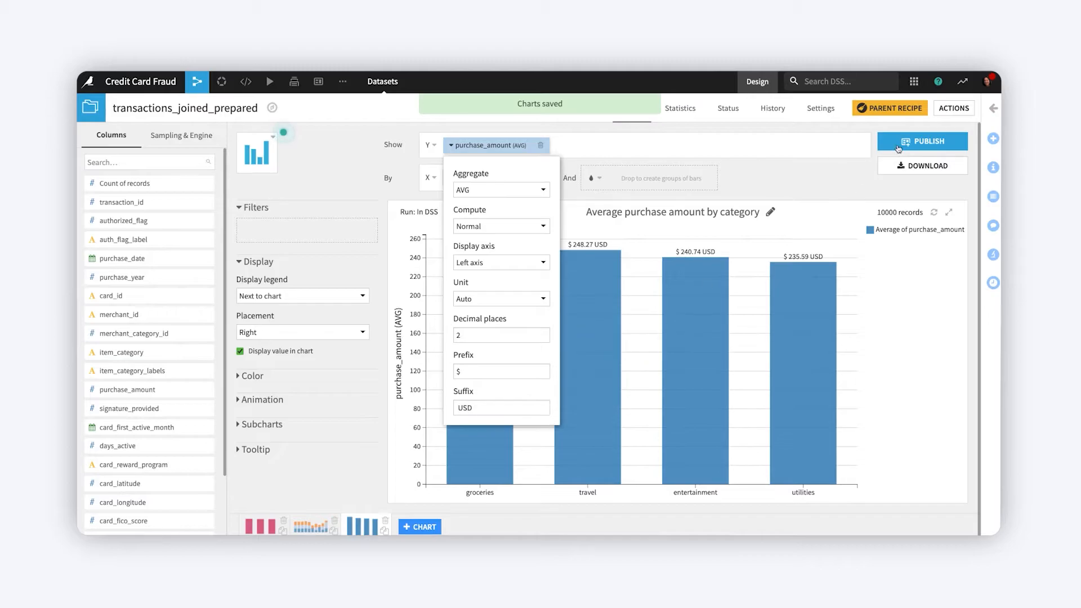
Publish the chart to the Purchase Patterns dashboard and save the dashboard
left_click(923, 140)
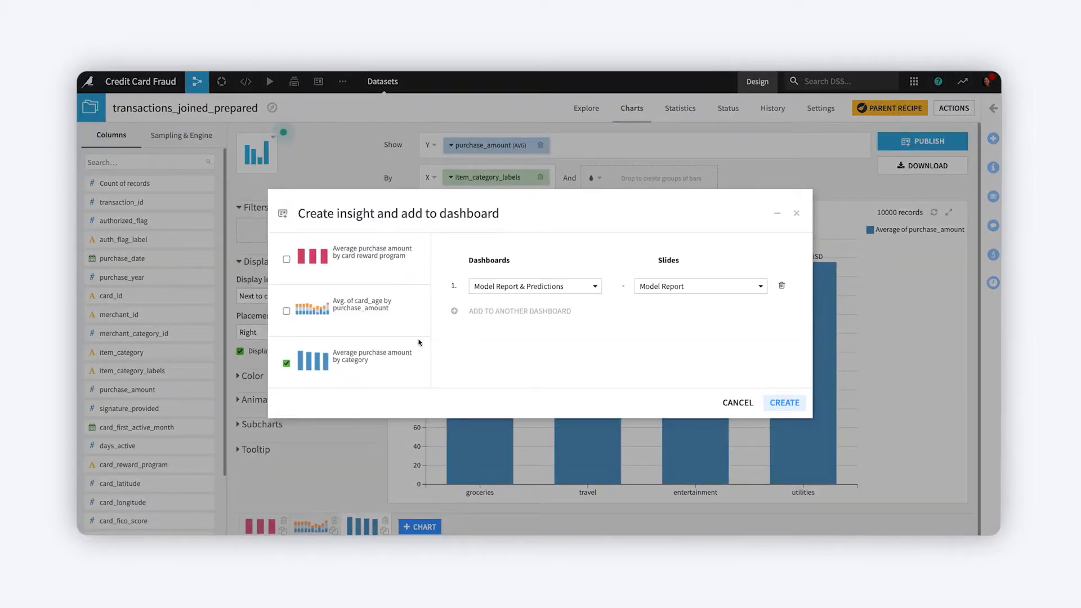
left_click(535, 286)
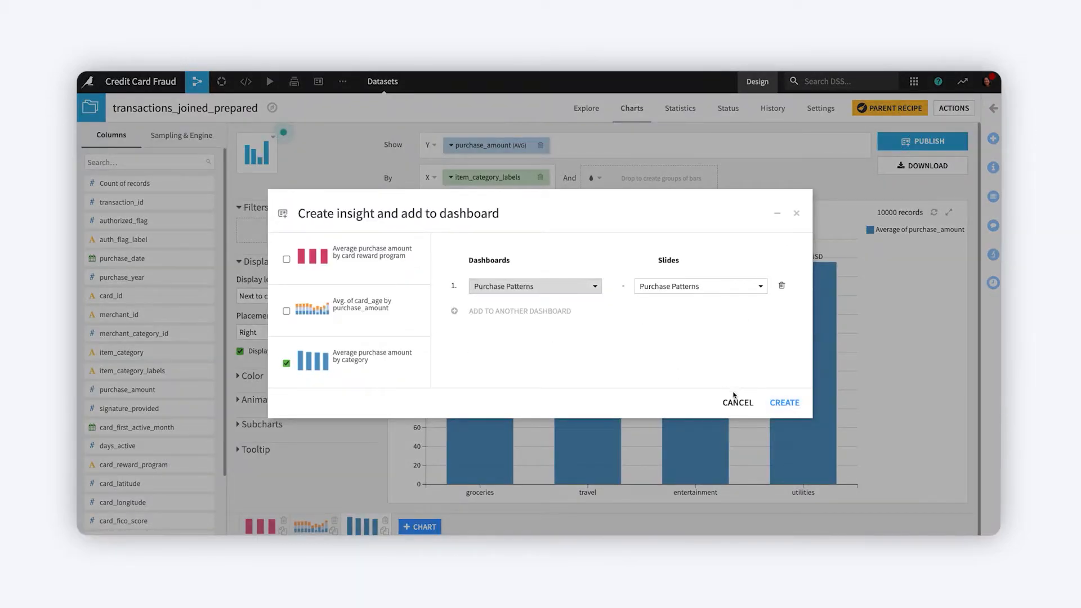
left_click(784, 402)
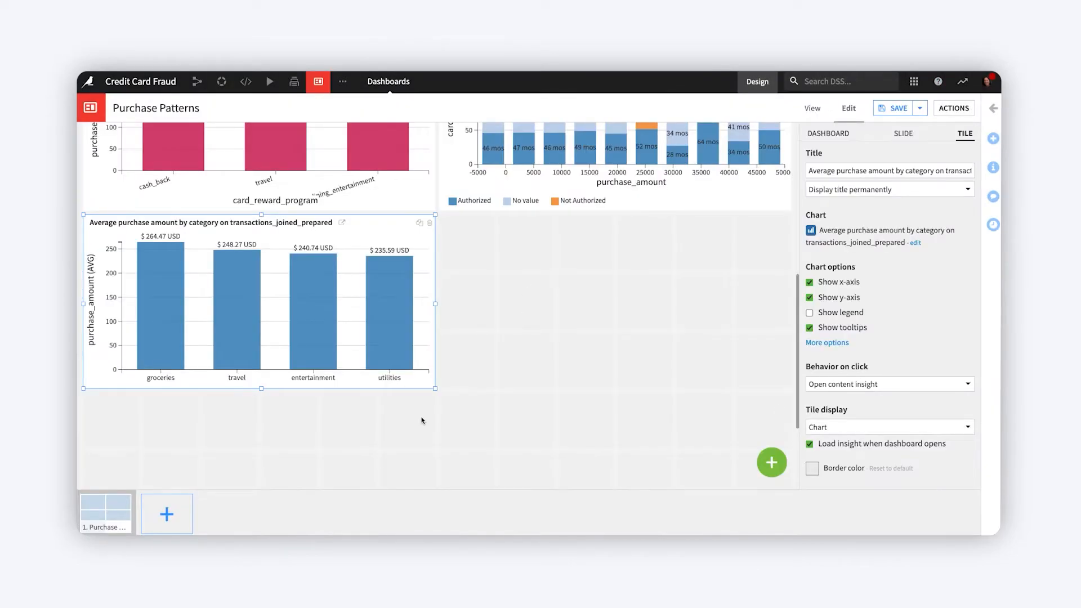
left_click(812, 108)
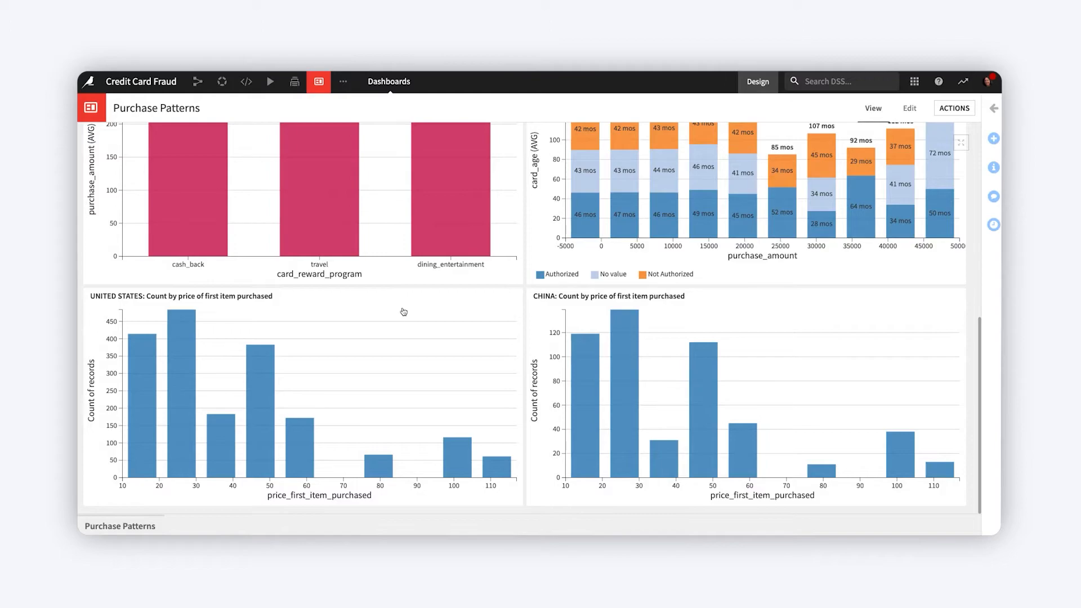
mouse_move(267, 310)
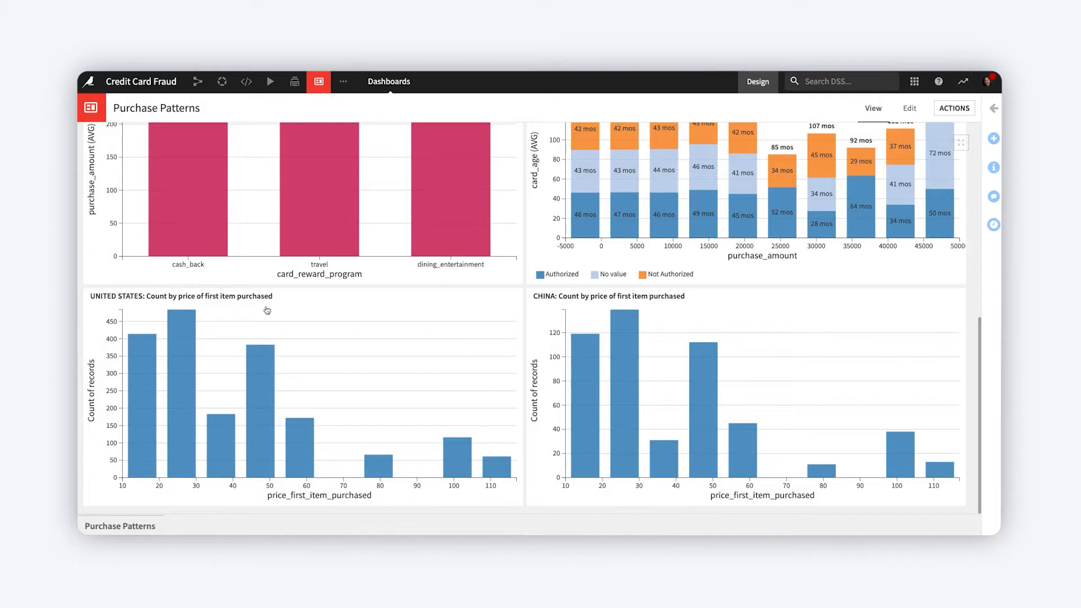
mouse_move(129, 330)
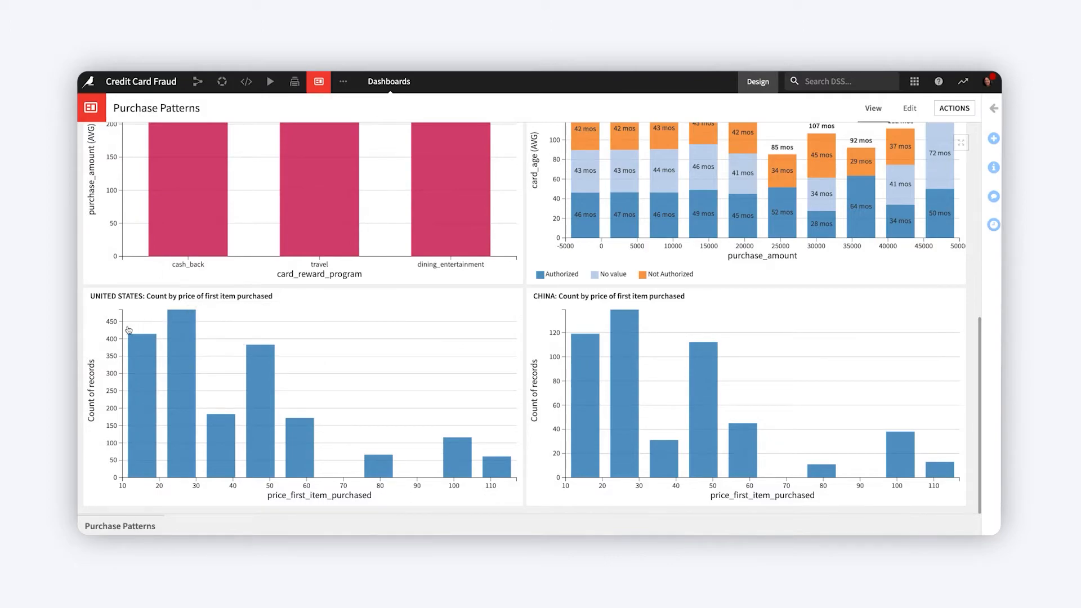
mouse_move(497, 349)
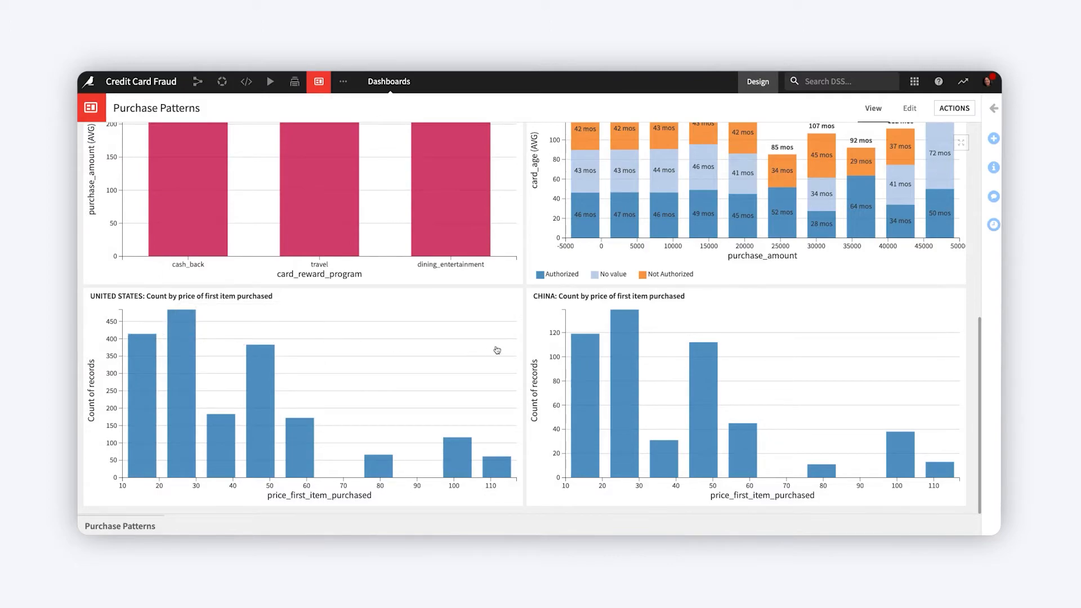
mouse_move(548, 363)
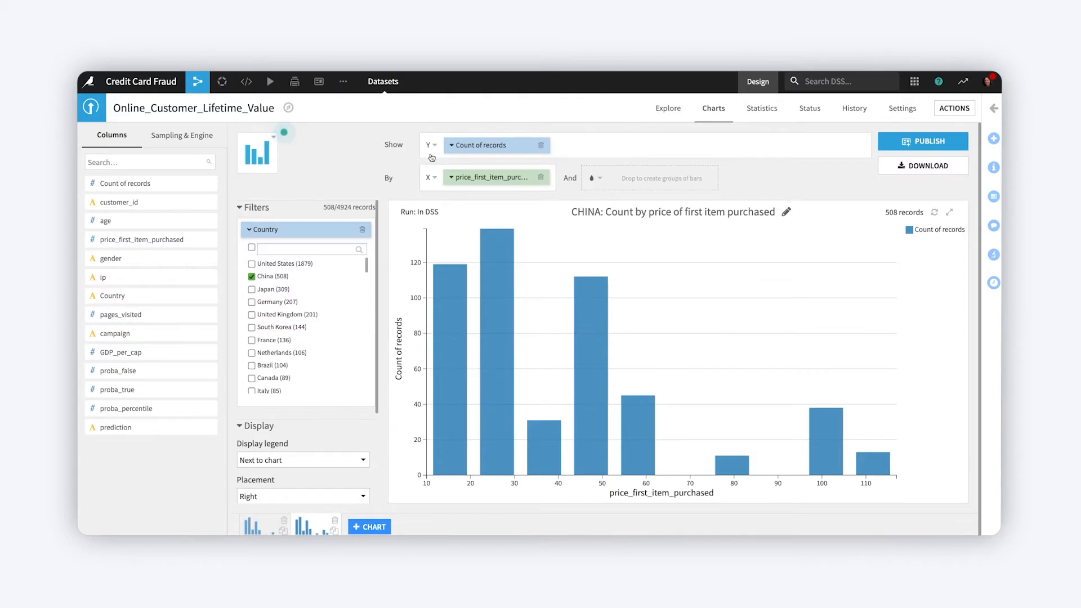
Switch the CHINA chart's count axis range to Manual and enter 5 as a bound
left_click(435, 149)
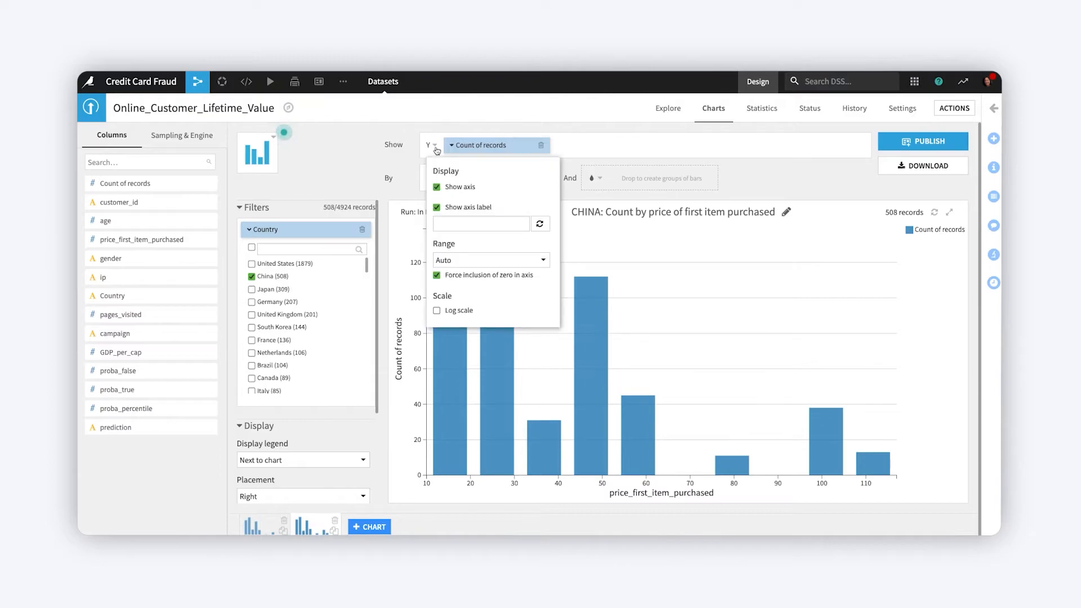
left_click(480, 223)
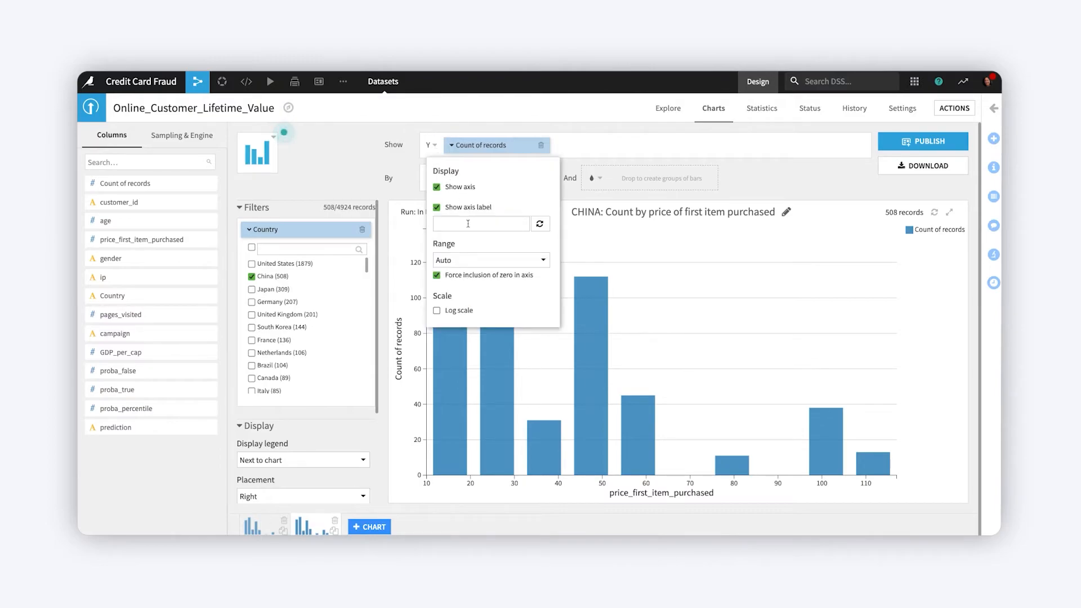
left_click(490, 261)
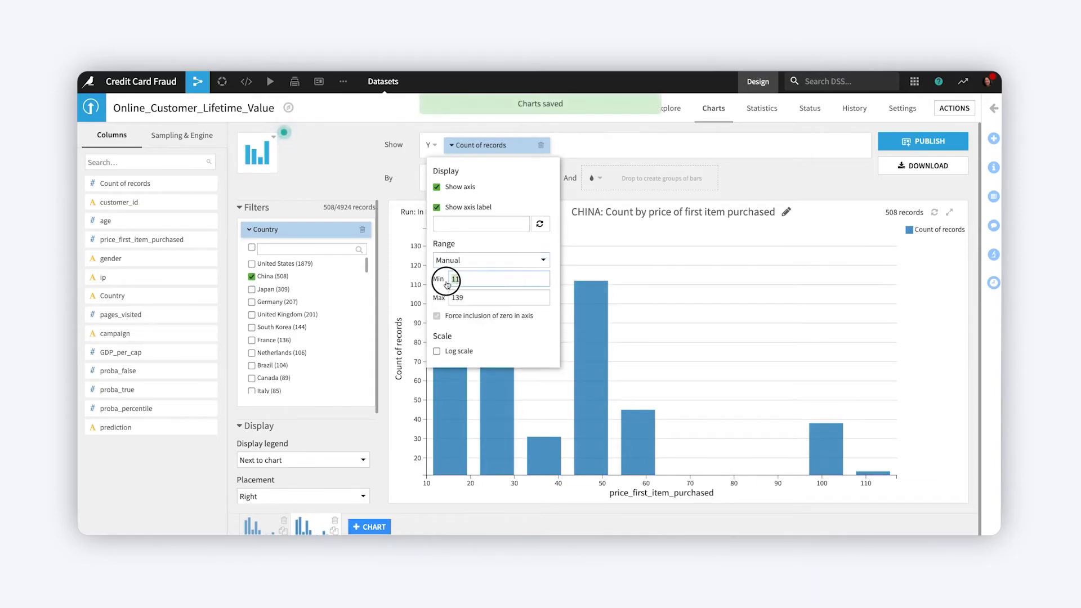
type("5")
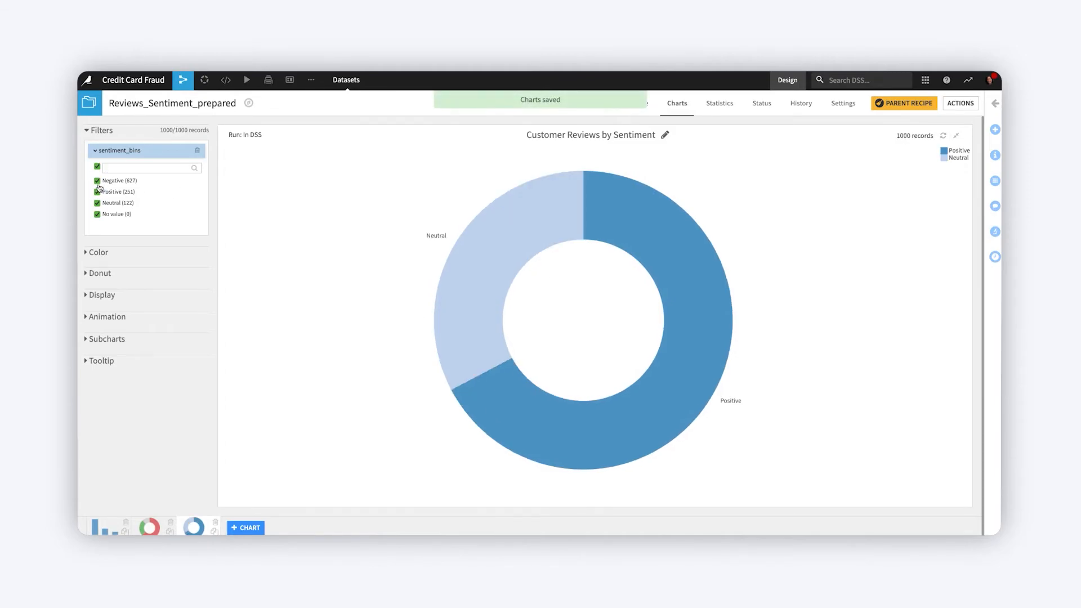
Re-include Negative reviews and color the slices red, green for Positive, gray for Neutral
left_click(96, 192)
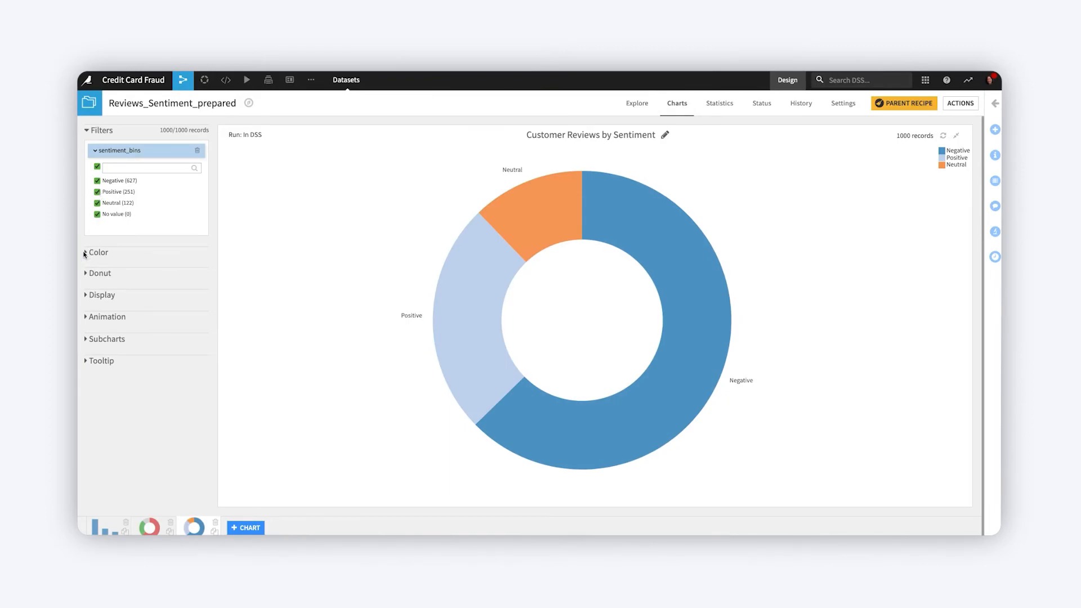
left_click(88, 253)
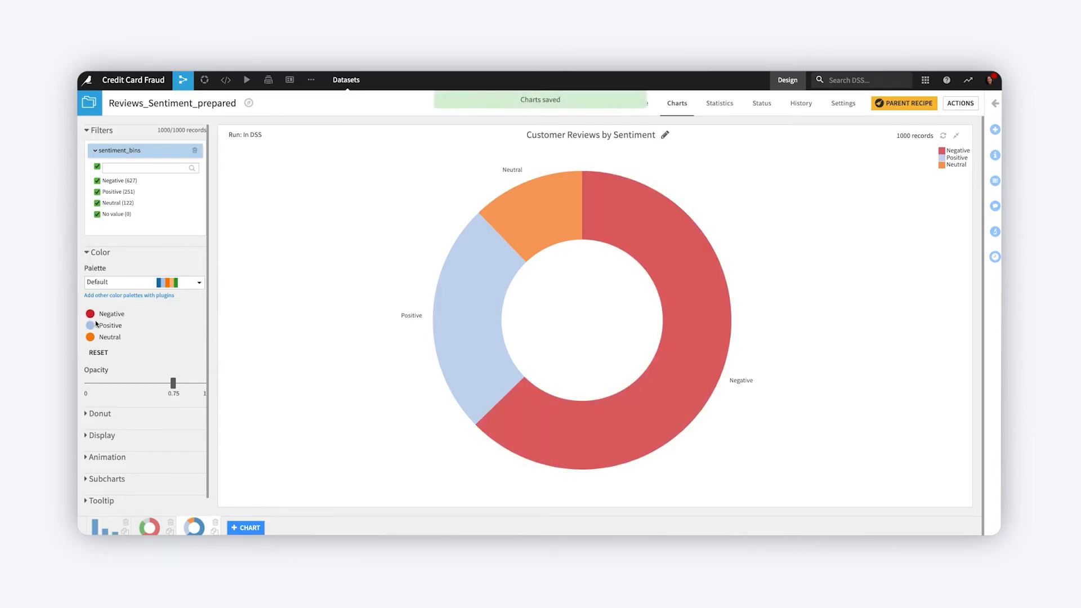
left_click(88, 325)
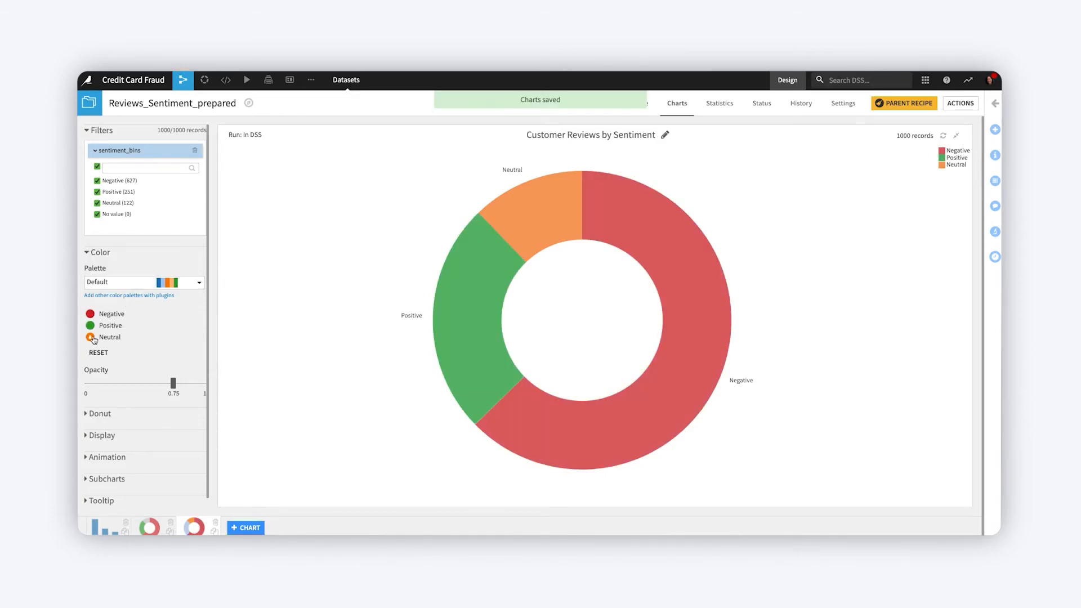
left_click(89, 338)
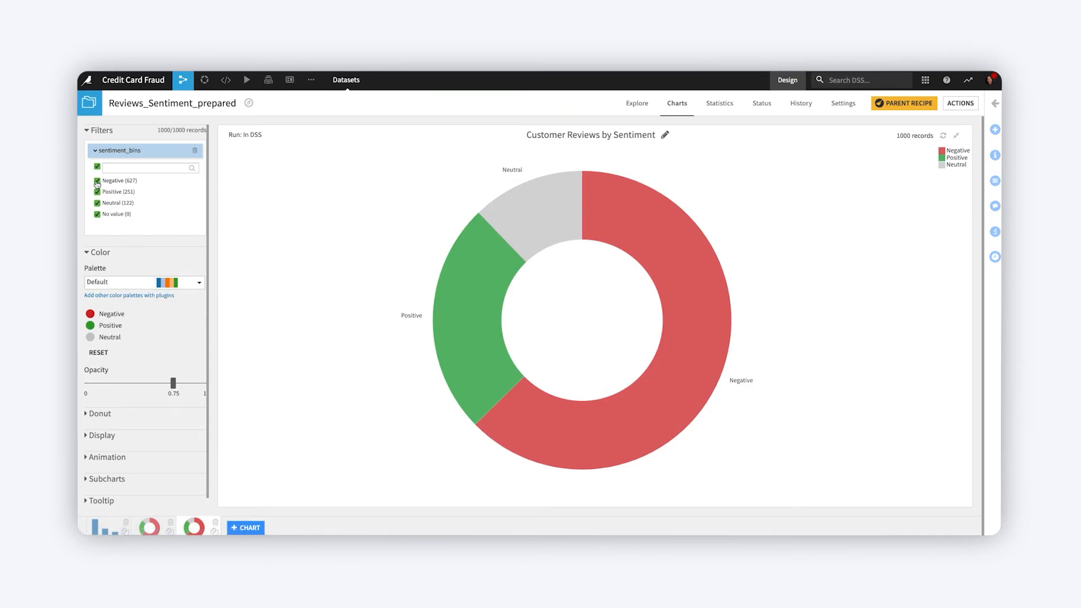
left_click(95, 181)
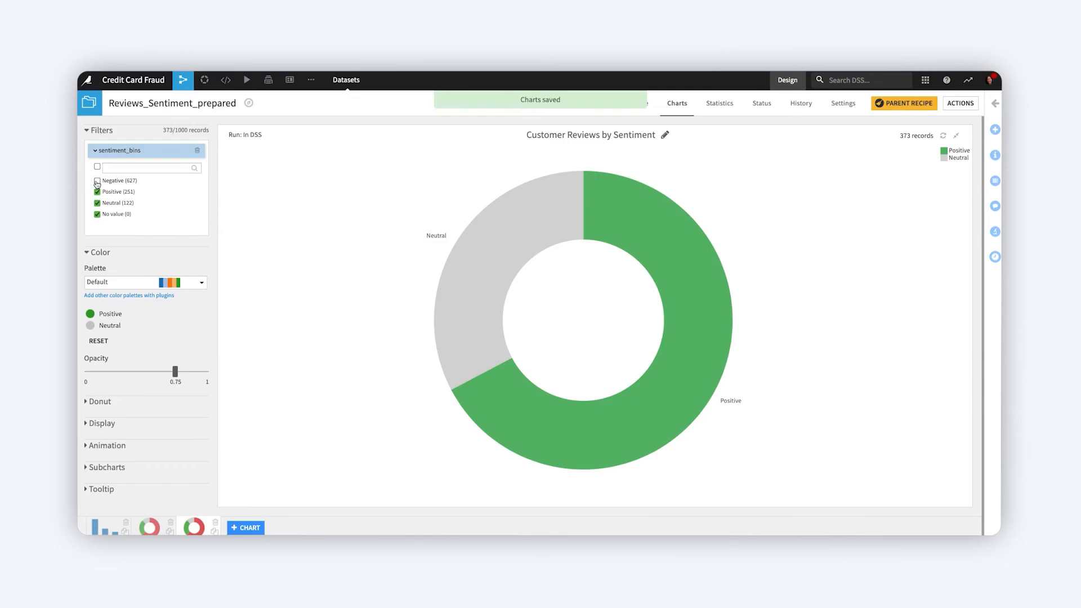
left_click(96, 181)
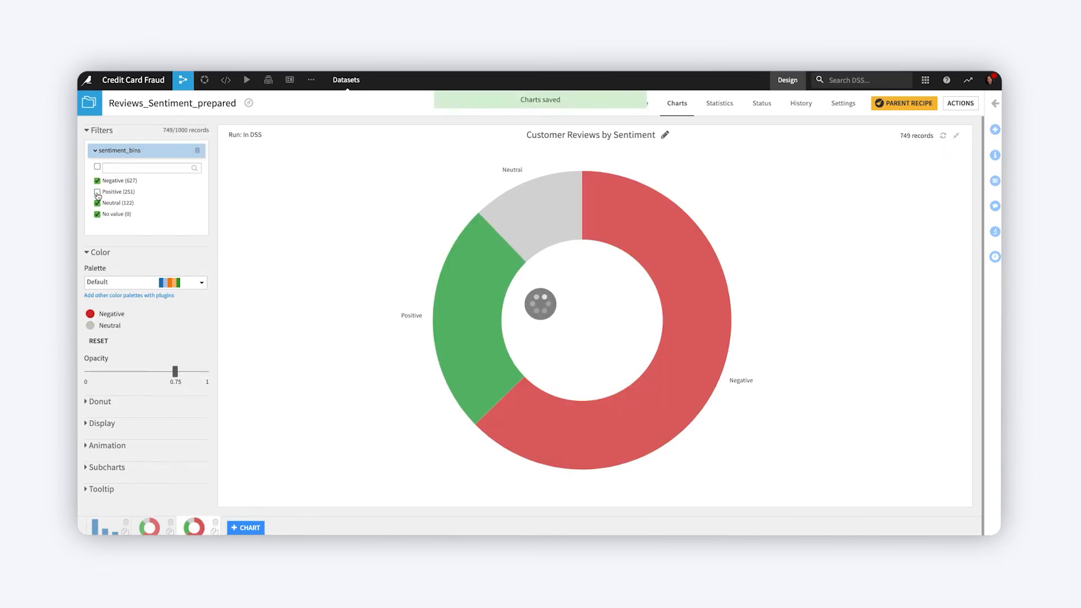
left_click(96, 192)
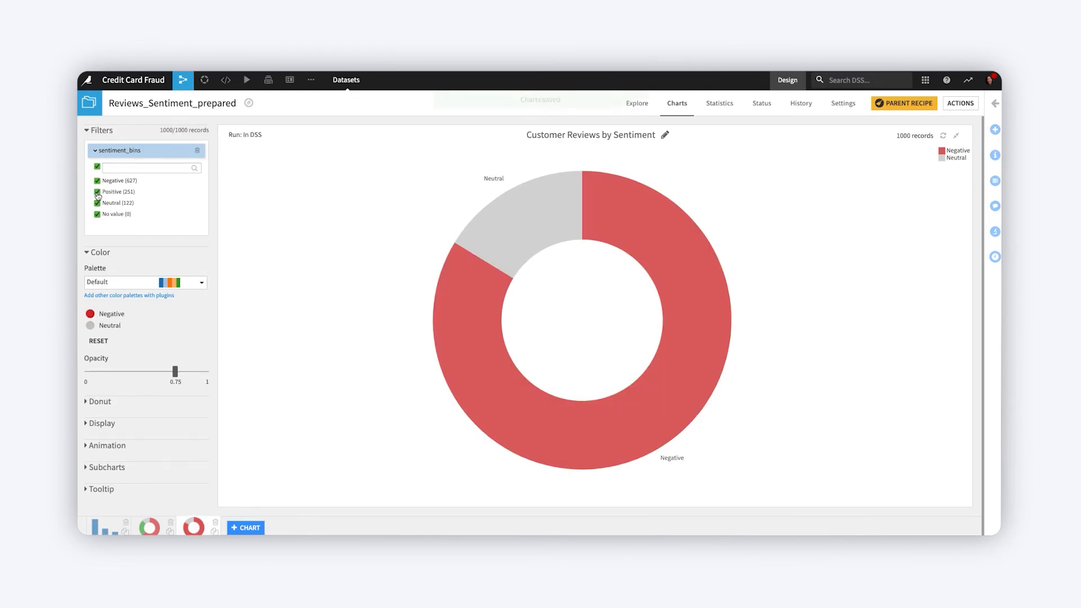
left_click(97, 191)
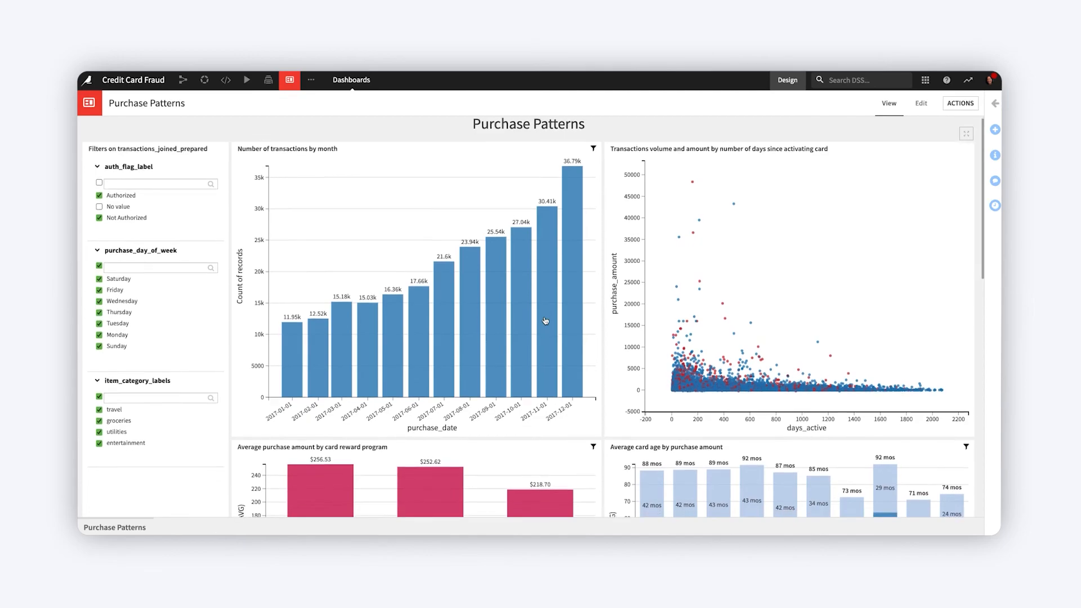
Scroll down to view the reward-program average purchase and card-age charts
scroll("down", 3)
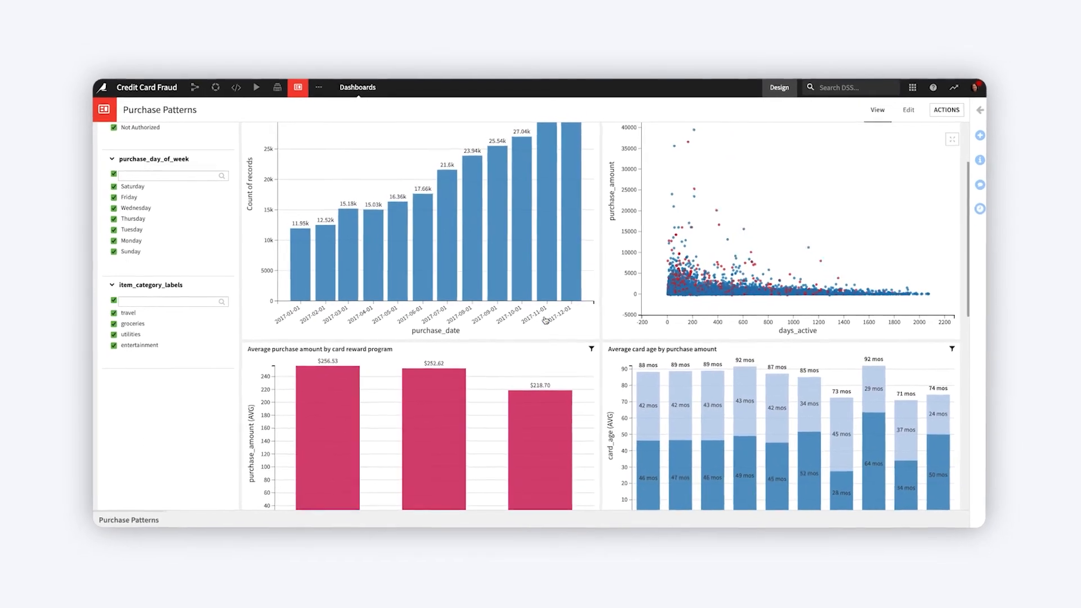